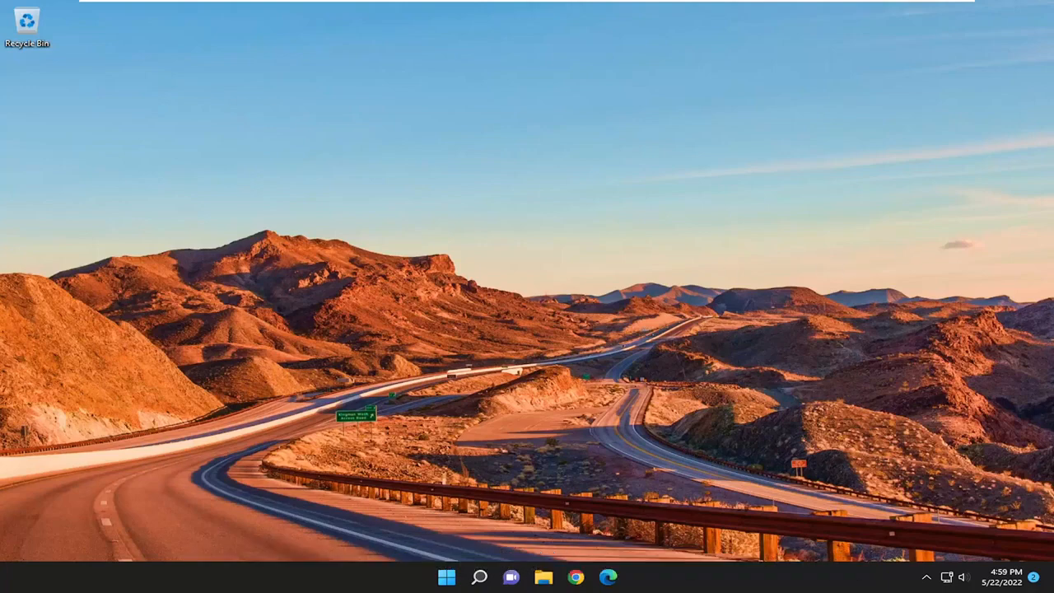
- Search the Start menu for 'troubleshoot' to surface Troubleshoot settings
{"action": "left_click", "coordinate": [479, 576]}
{"action": "type", "text": "troubleshoot"}
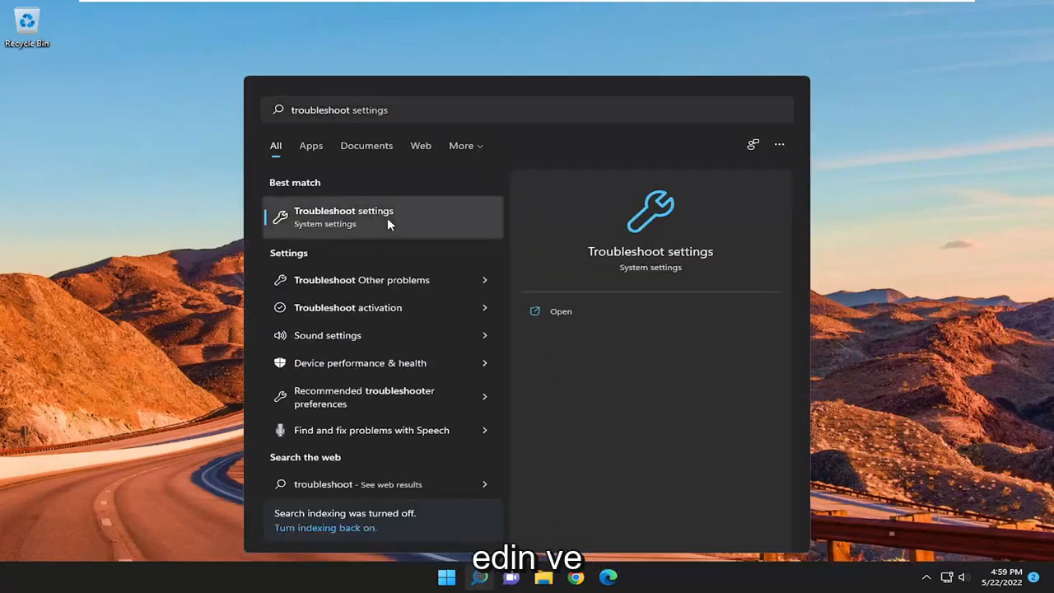
- Go to Troubleshoot settings and list the Other troubleshooters
{"action": "left_click", "coordinate": [343, 217]}
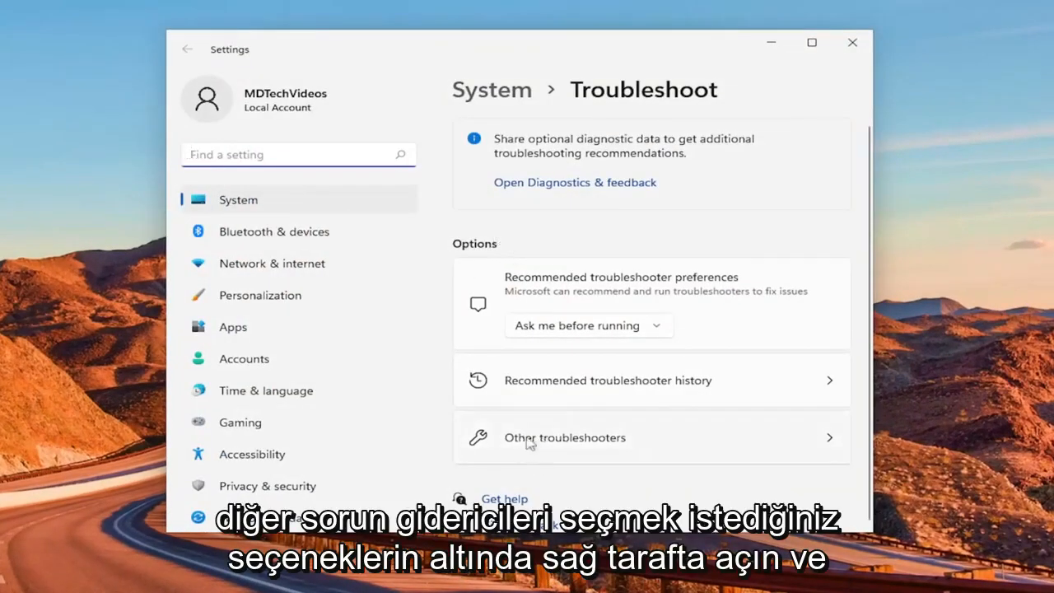
{"action": "left_click", "coordinate": [564, 438]}
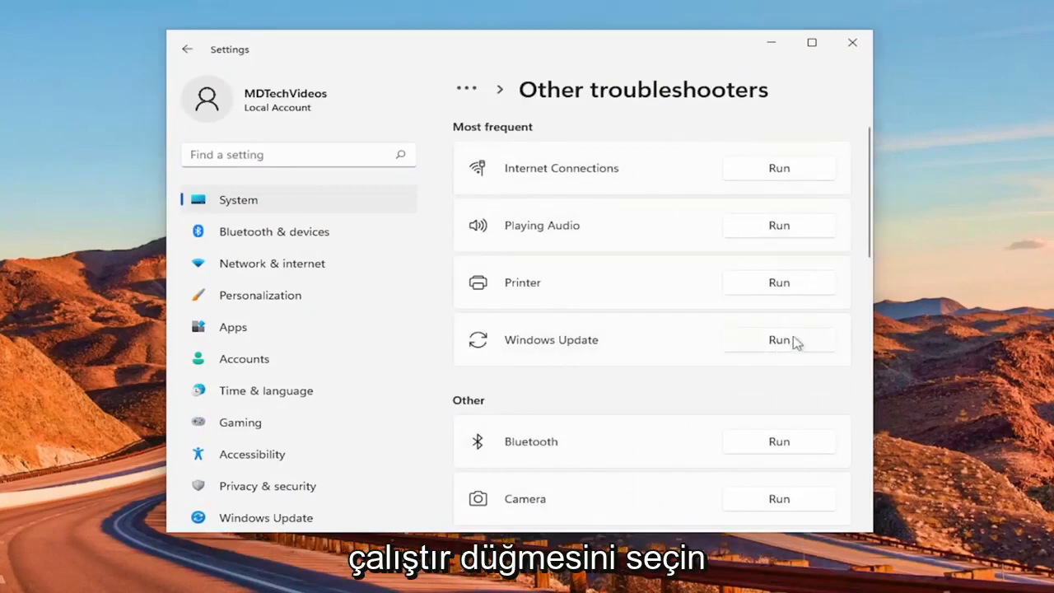
- Run the Windows Update troubleshooter to completion and close its report
{"action": "left_click", "coordinate": [778, 339]}
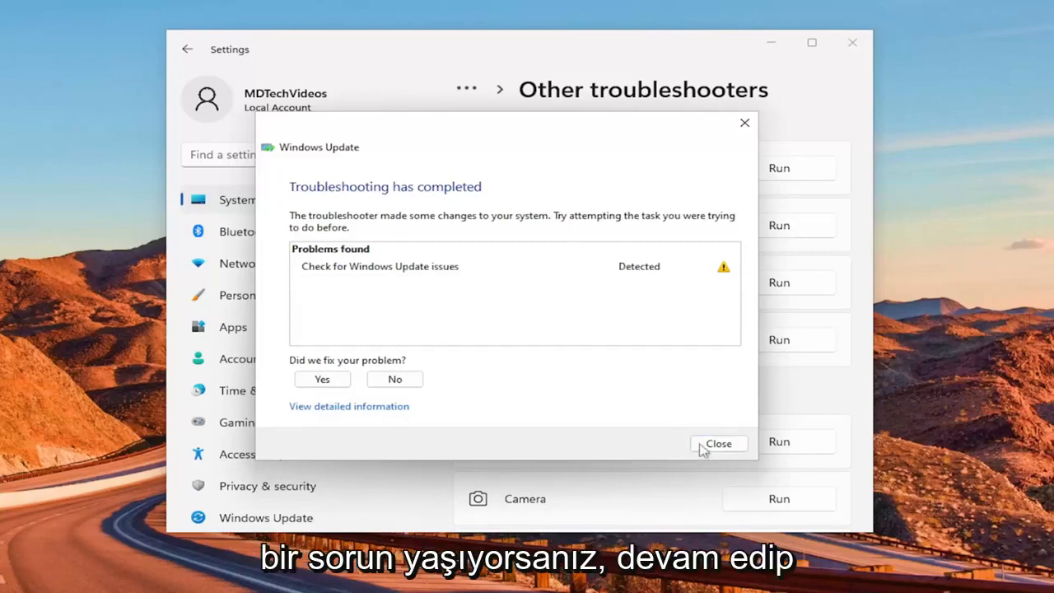
{"action": "left_click", "coordinate": [718, 444]}
{"action": "type", "text": "cm"}
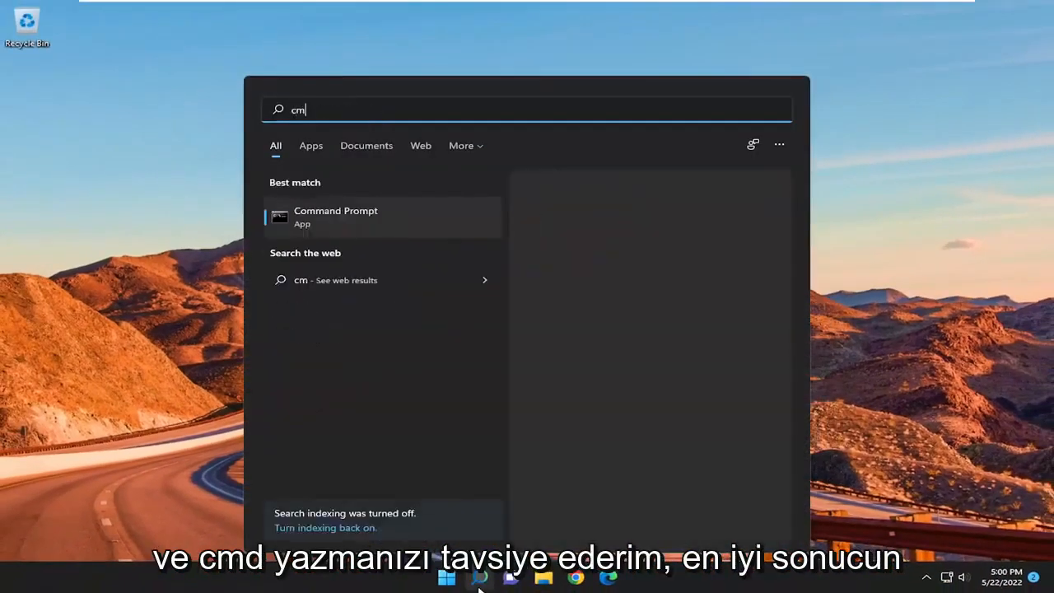
- Launch Command Prompt as administrator from the 'cmd' search and approve the UAC prompt
{"action": "type", "text": "d"}
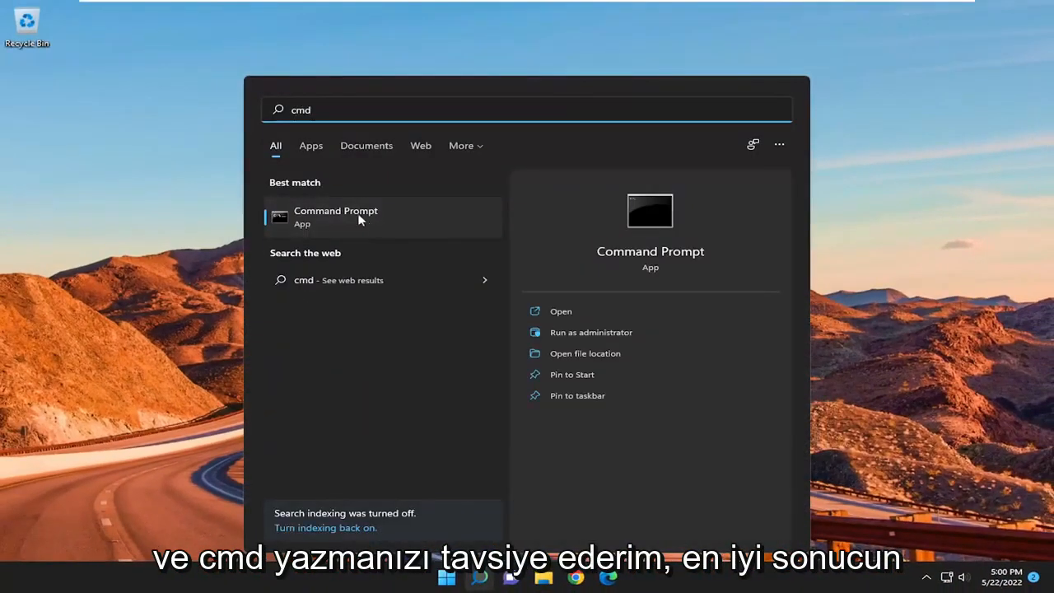
{"action": "right_click", "coordinate": [359, 217]}
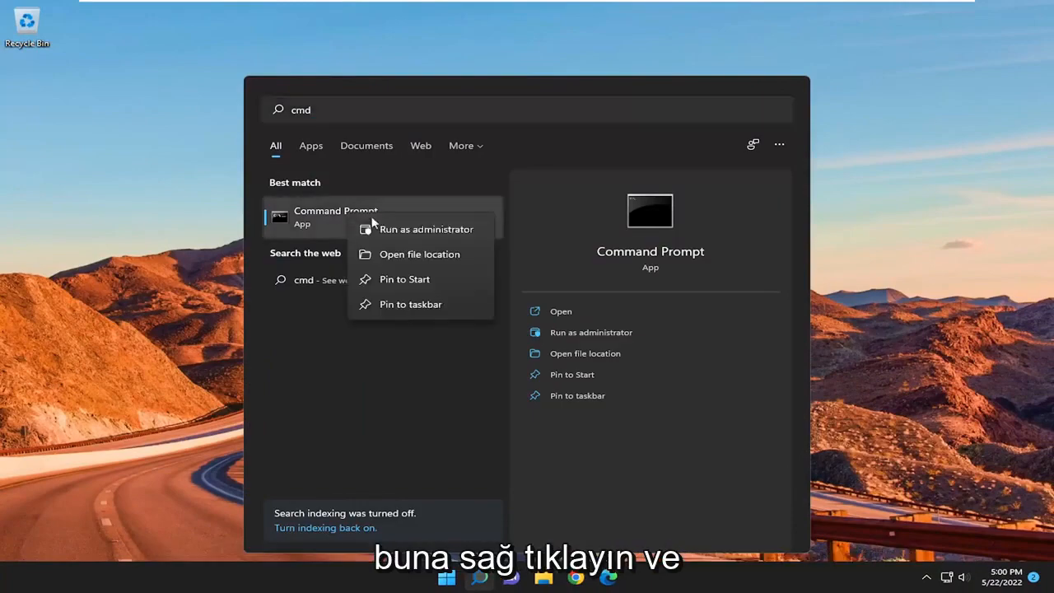
{"action": "left_click", "coordinate": [425, 228]}
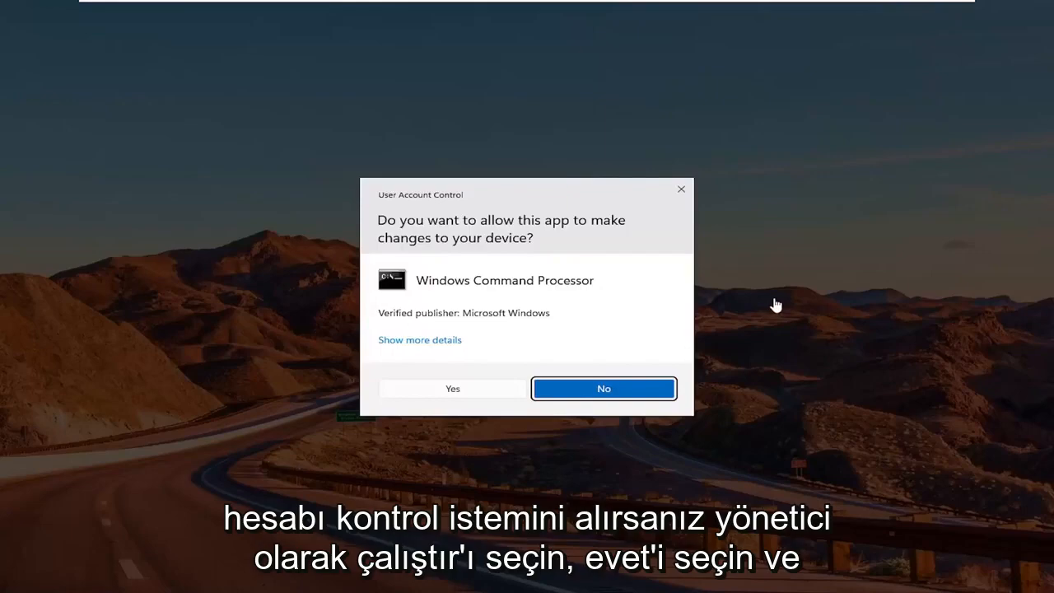
{"action": "left_click", "coordinate": [451, 389]}
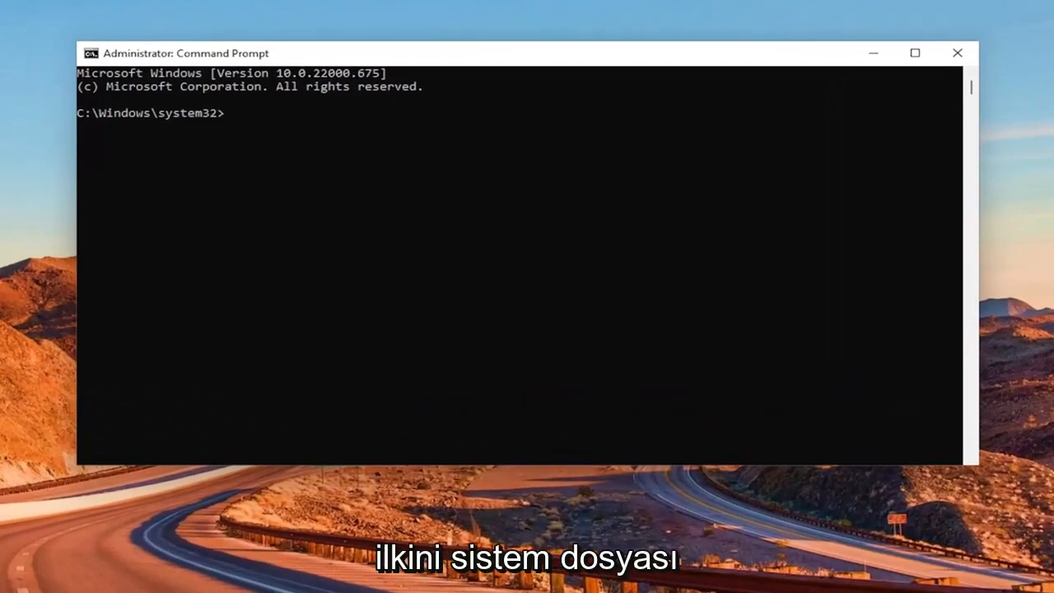
{"action": "mouse_move", "coordinate": [517, 58]}
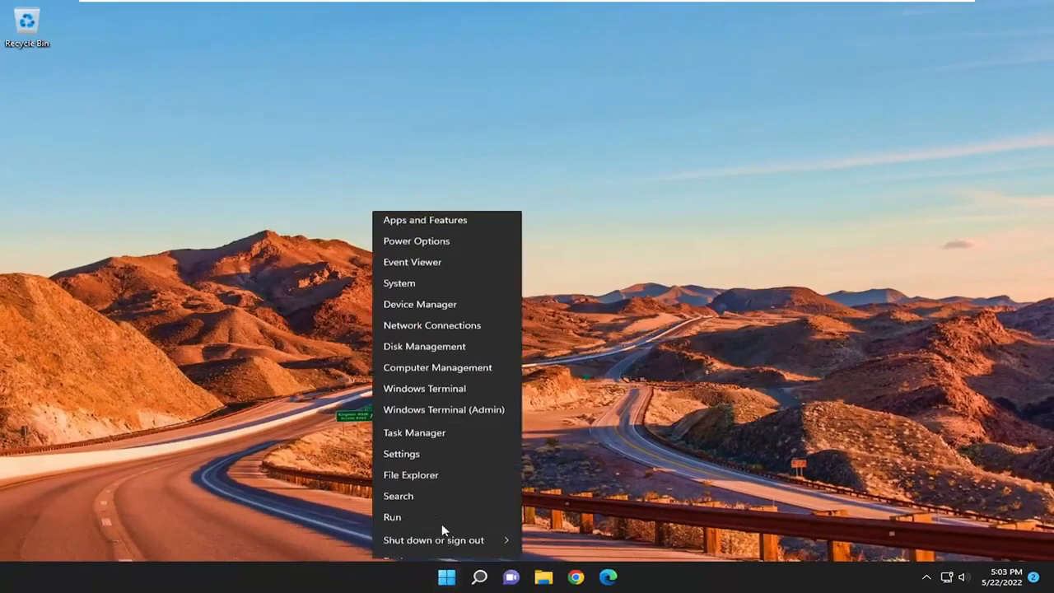
- Restart the PC from the Start button's Shut down or sign out menu
{"action": "left_click", "coordinate": [435, 540]}
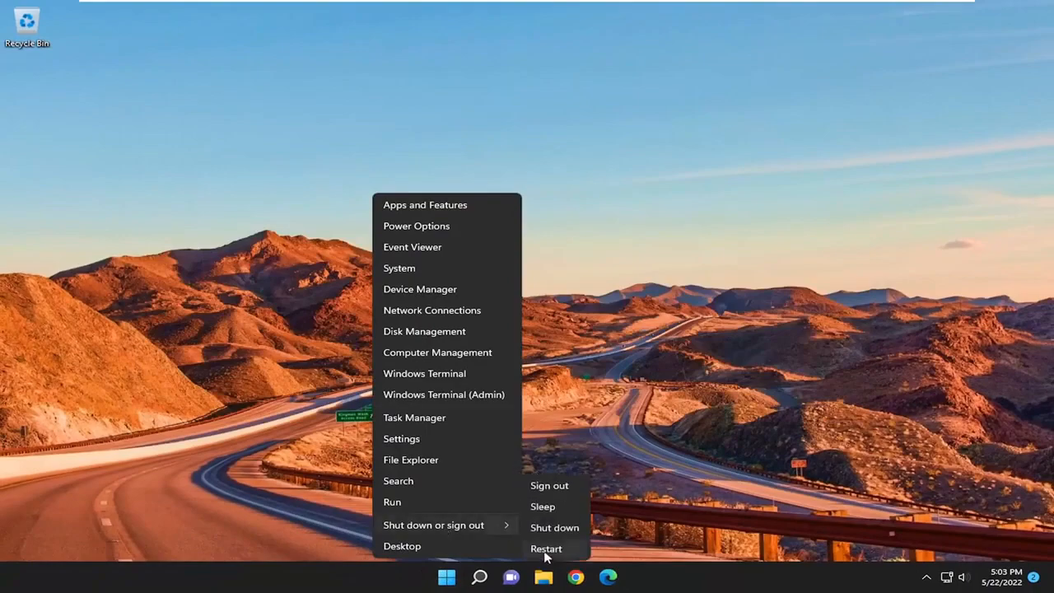
{"action": "left_click", "coordinate": [549, 548]}
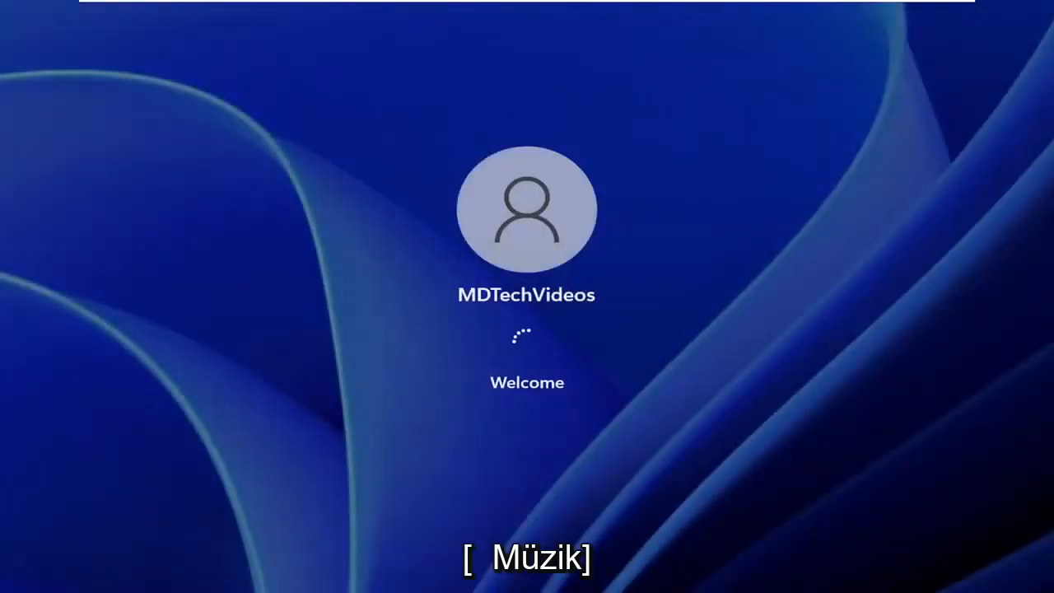